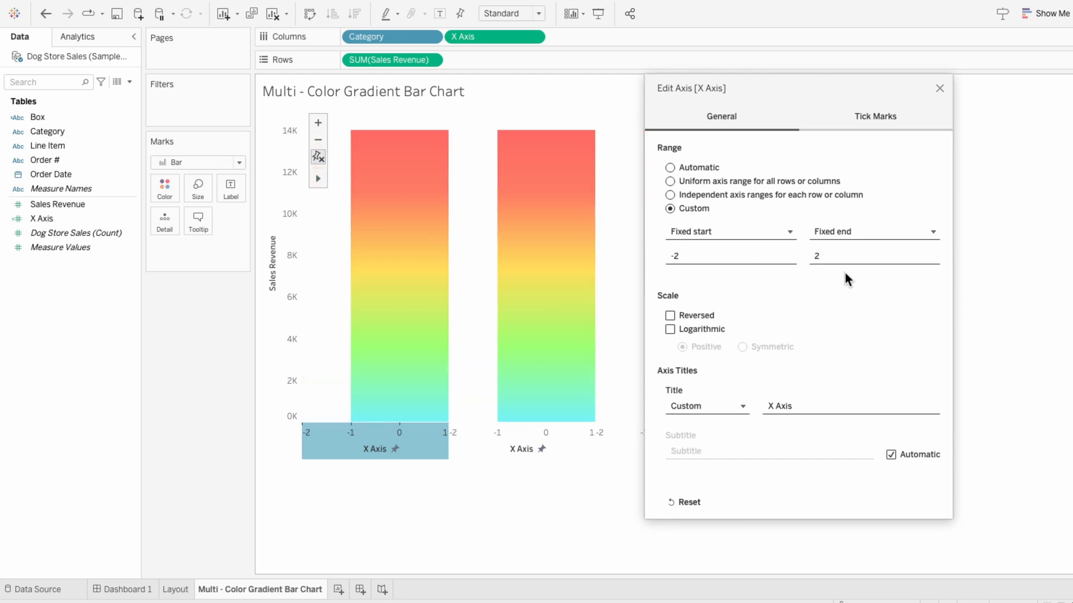
Fix the X Axis range from -2 to 2 so gradient bars fill panes evenly
left_click(940, 88)
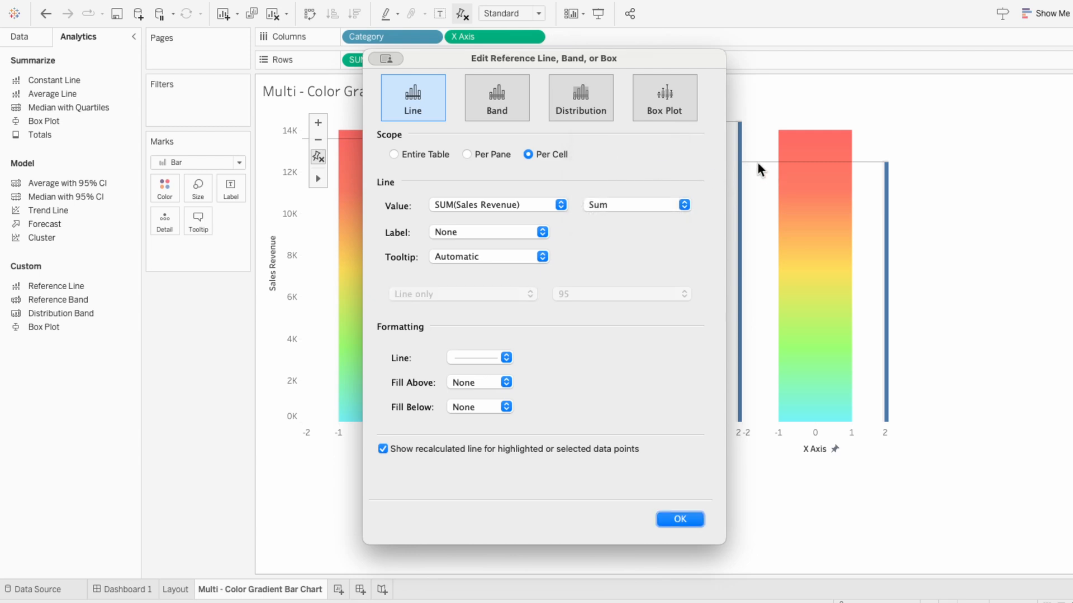
Add a per-cell SUM(Sales Revenue) reference line with white Fill Above to trim each bar
left_click(479, 382)
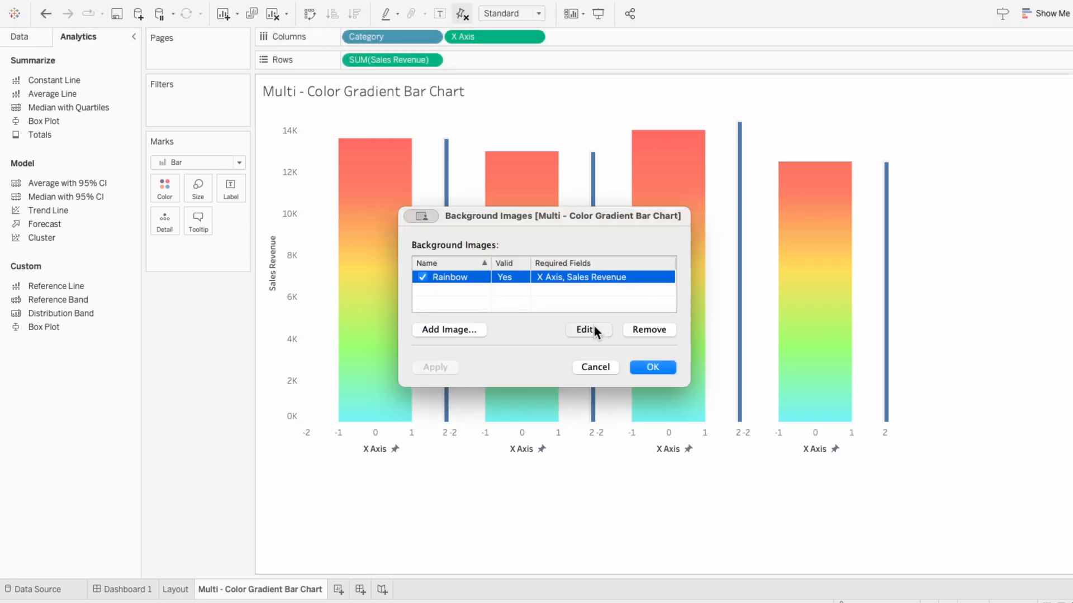
mouse_move(650, 375)
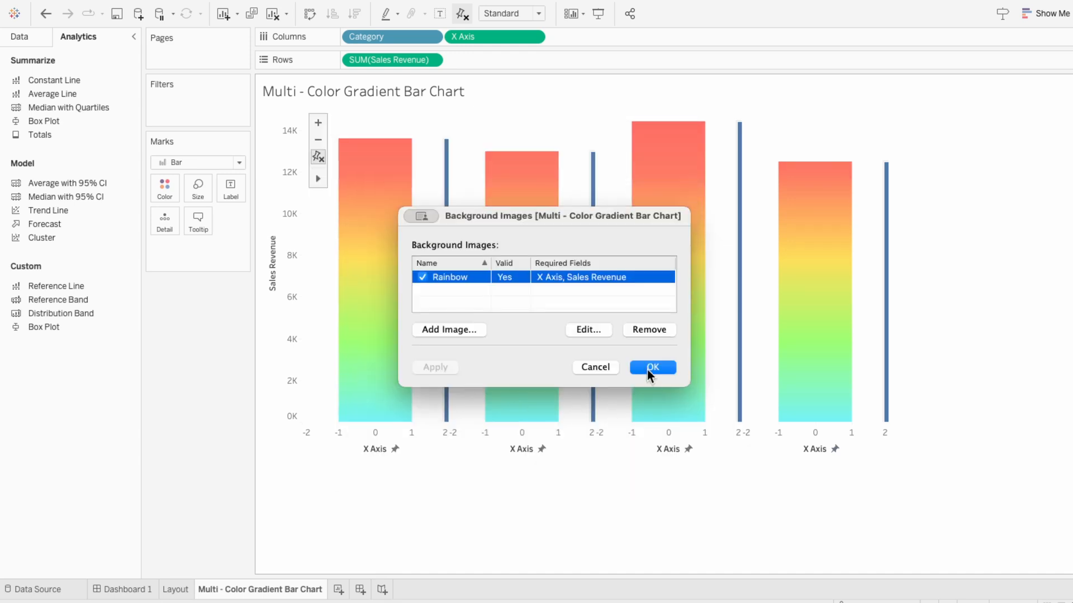